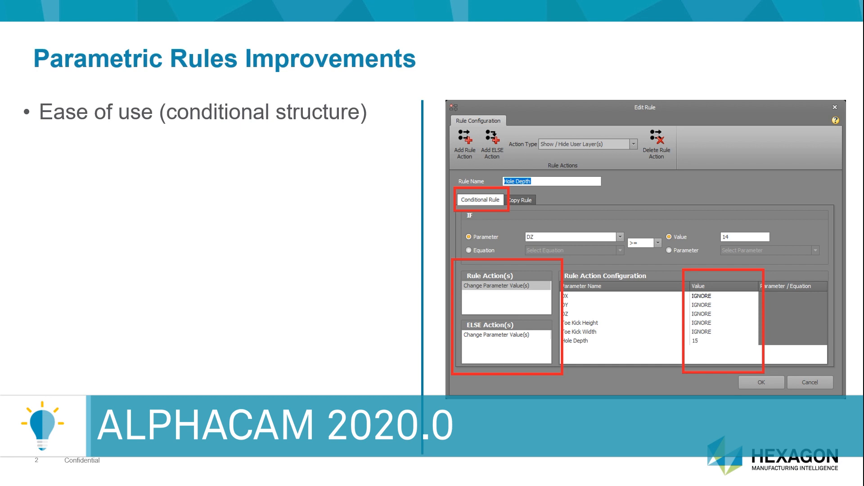
pyautogui.moveTo(792, 402)
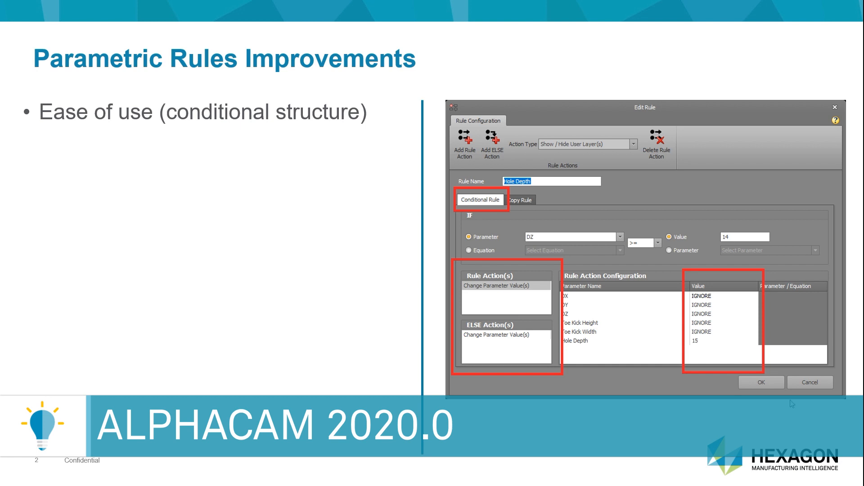
pyautogui.moveTo(680, 302)
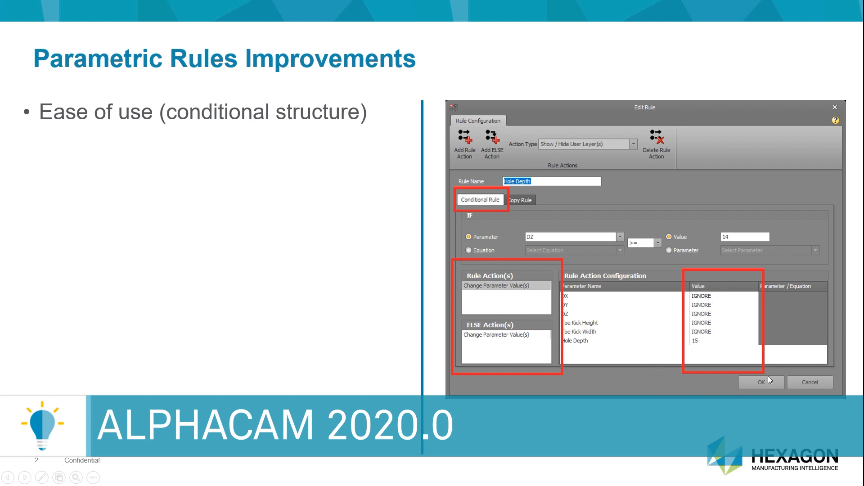
pyautogui.moveTo(660, 187)
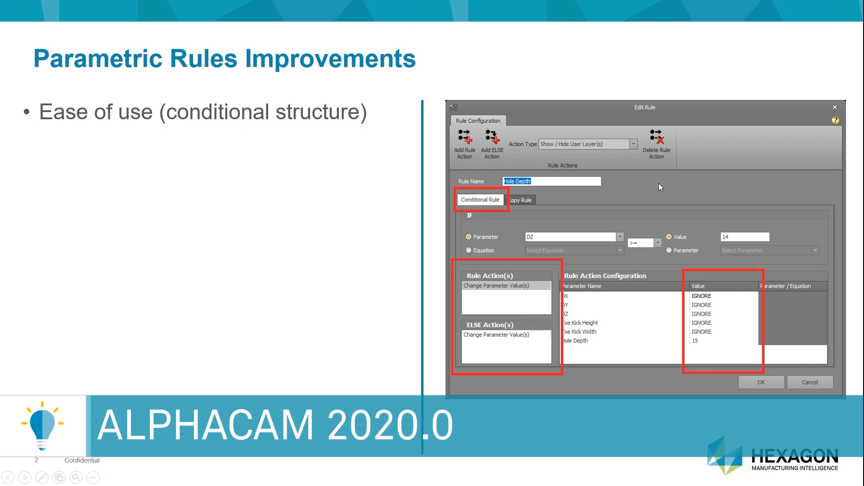
pyautogui.moveTo(527, 336)
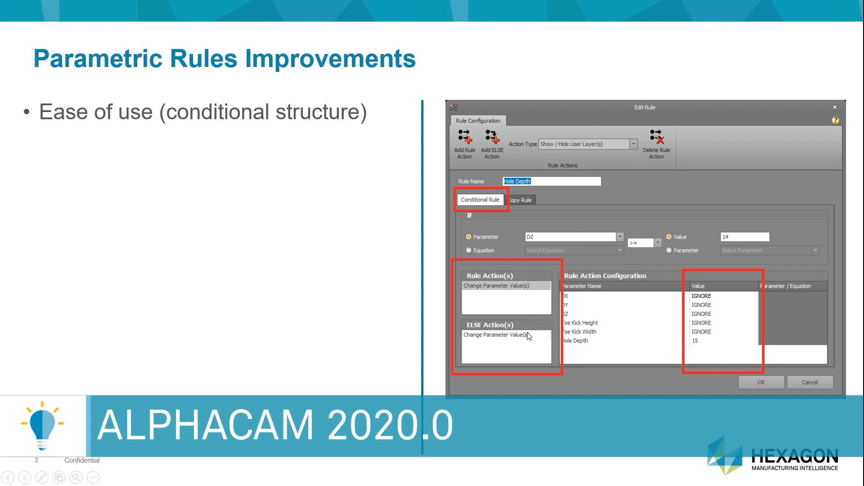
pyautogui.moveTo(647, 345)
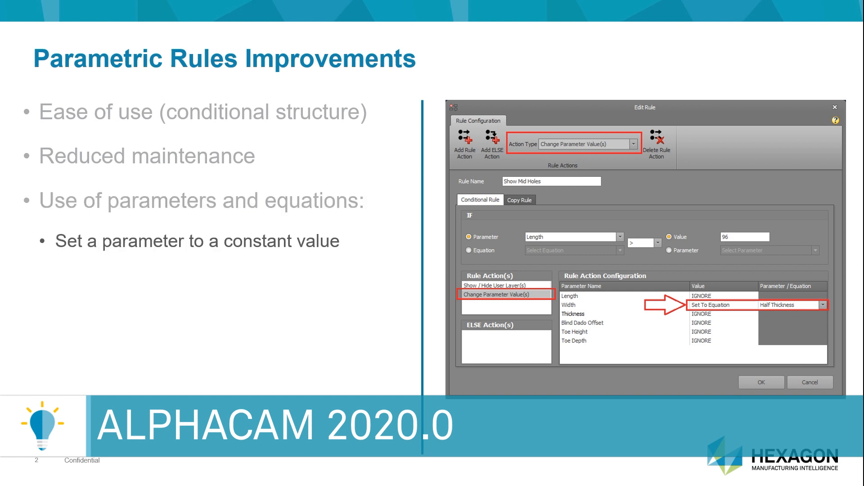
pyautogui.moveTo(230, 263)
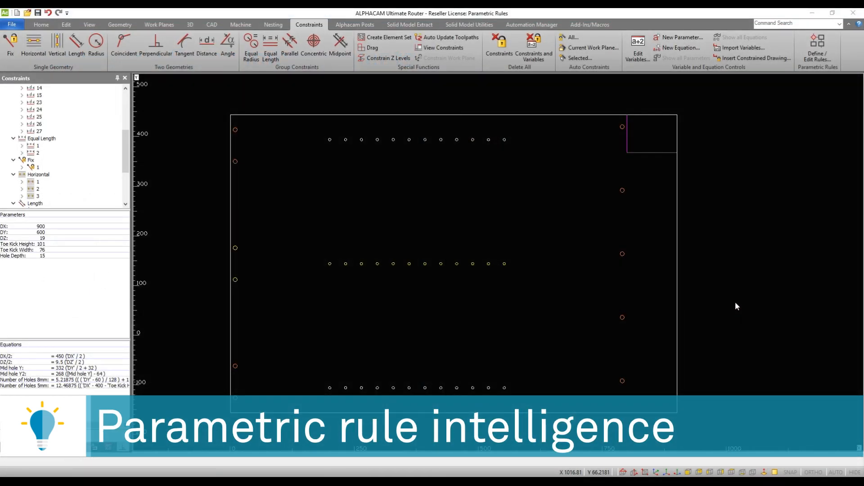
pyautogui.moveTo(687, 265)
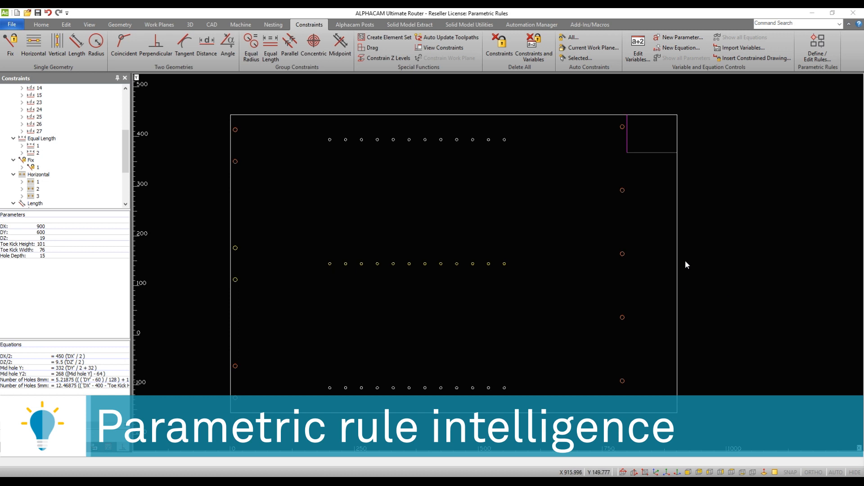
pyautogui.moveTo(497, 213)
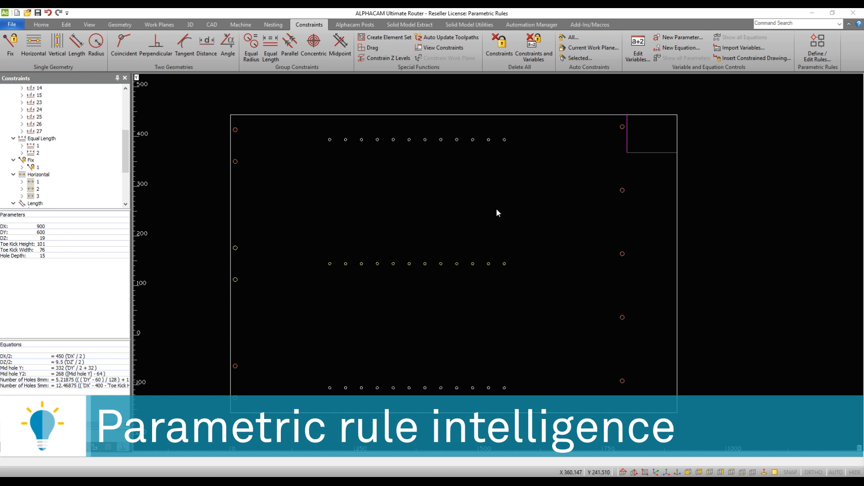
pyautogui.moveTo(506, 211)
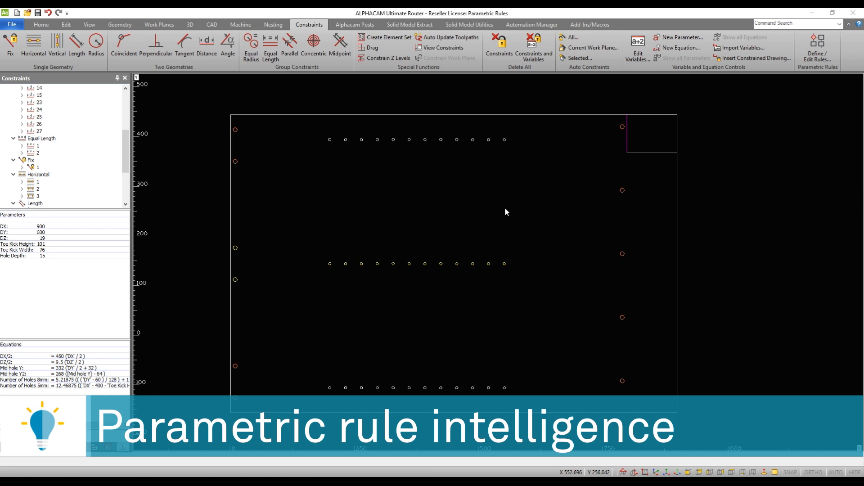
pyautogui.moveTo(78, 224)
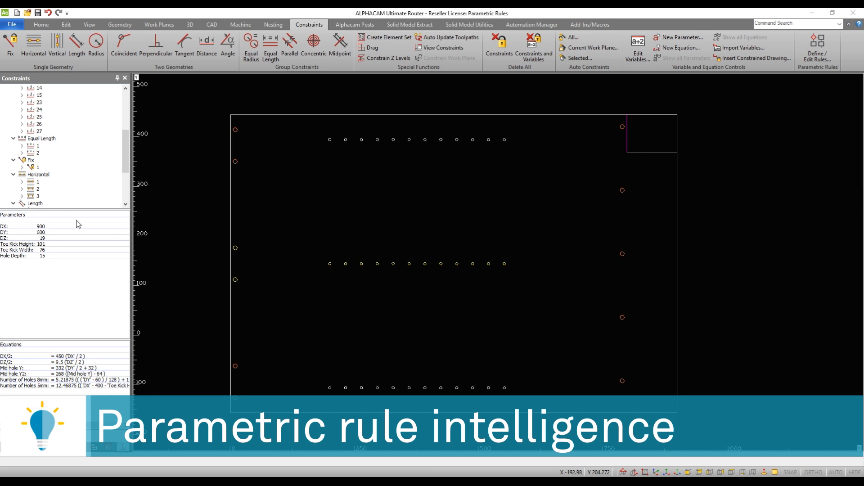
# - Change DX to 1200 and DY to 350, then settle on DY 610 and DX 910
pyautogui.click(39, 226)
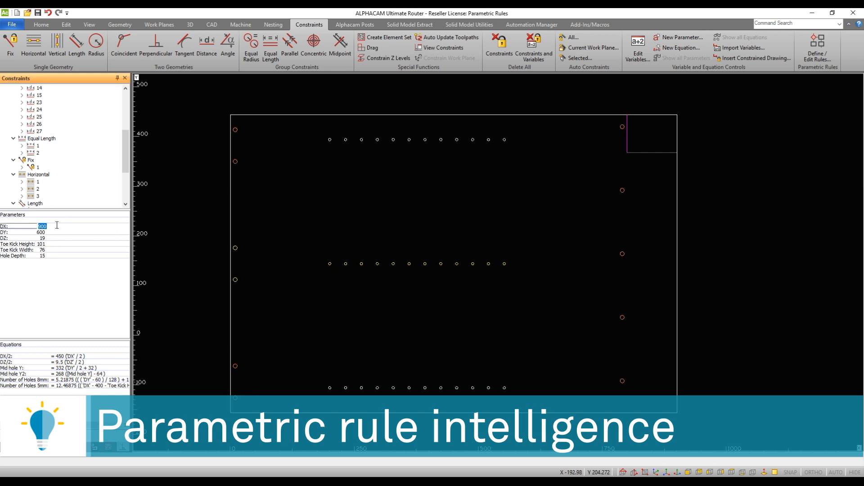
pyautogui.write('1200')
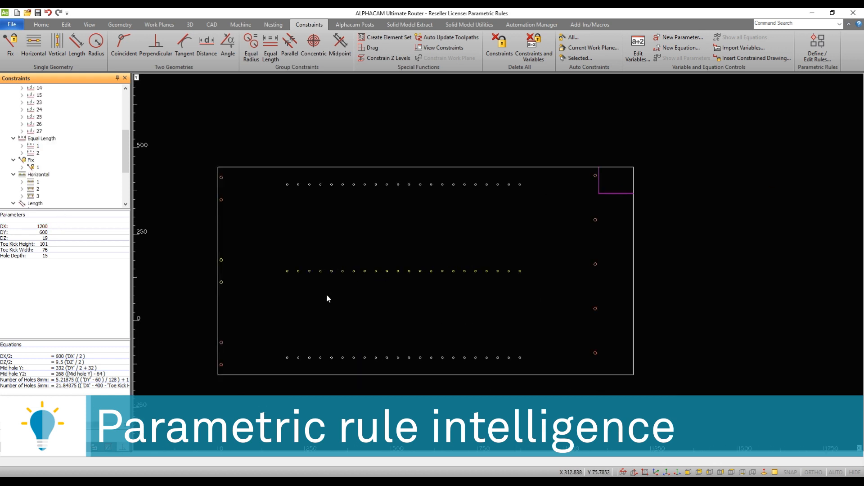
pyautogui.moveTo(269, 283)
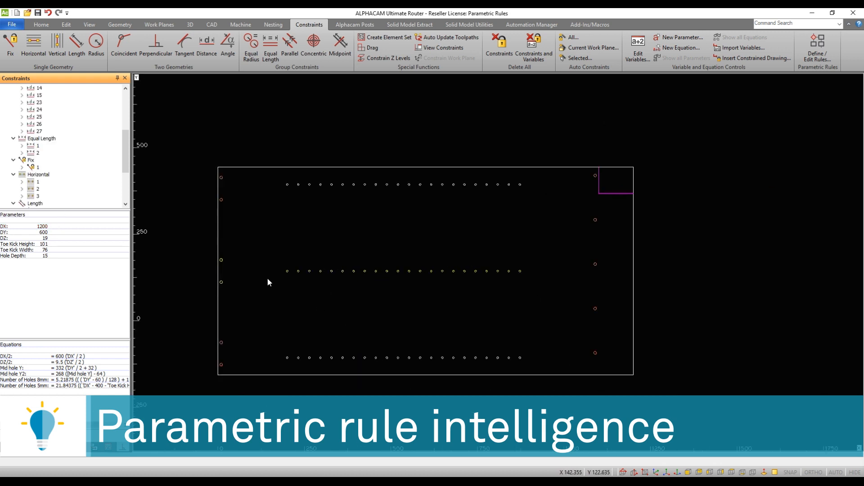
pyautogui.moveTo(214, 295)
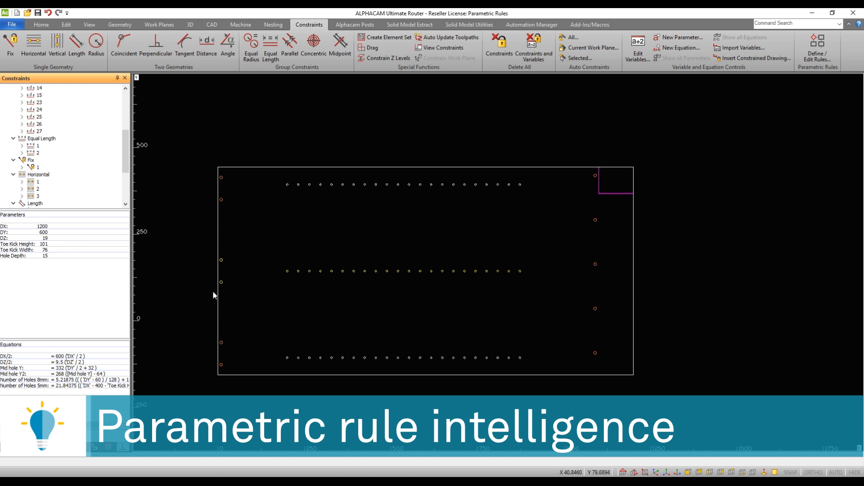
pyautogui.click(41, 231)
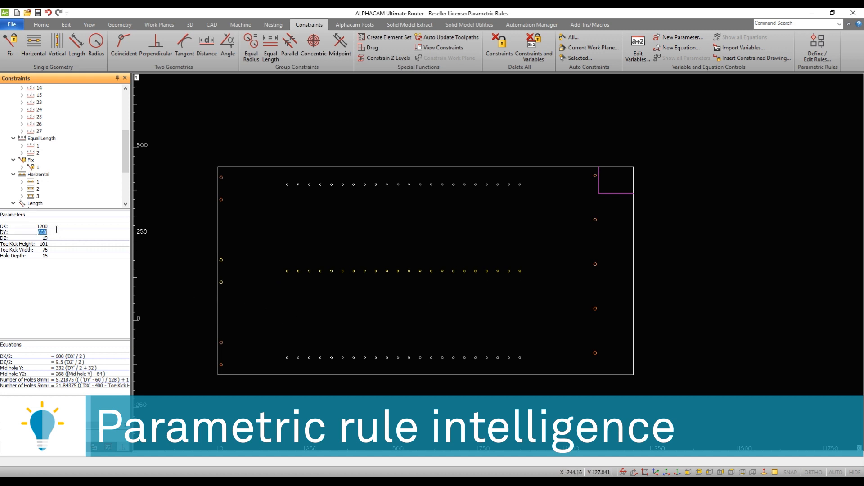
pyautogui.write('350')
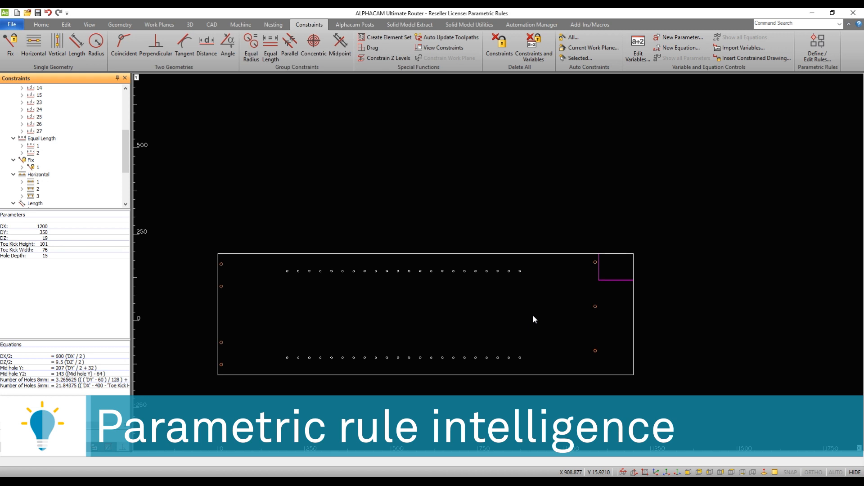
pyautogui.moveTo(58, 241)
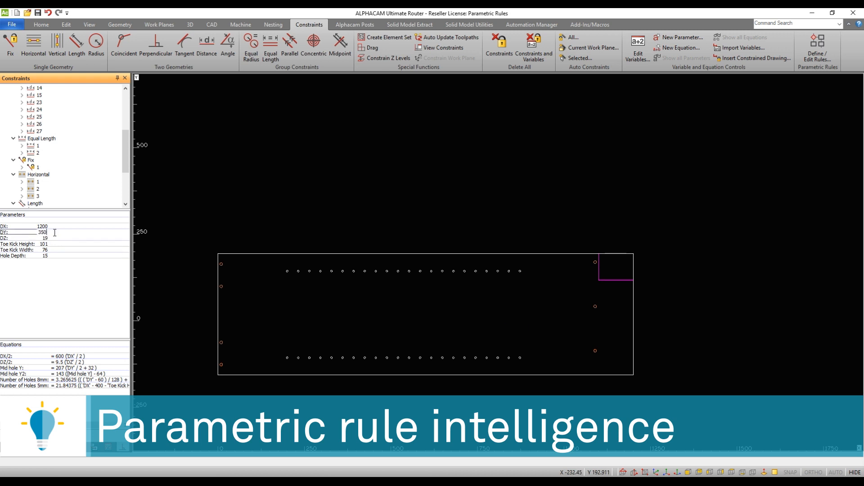
pyautogui.write('610')
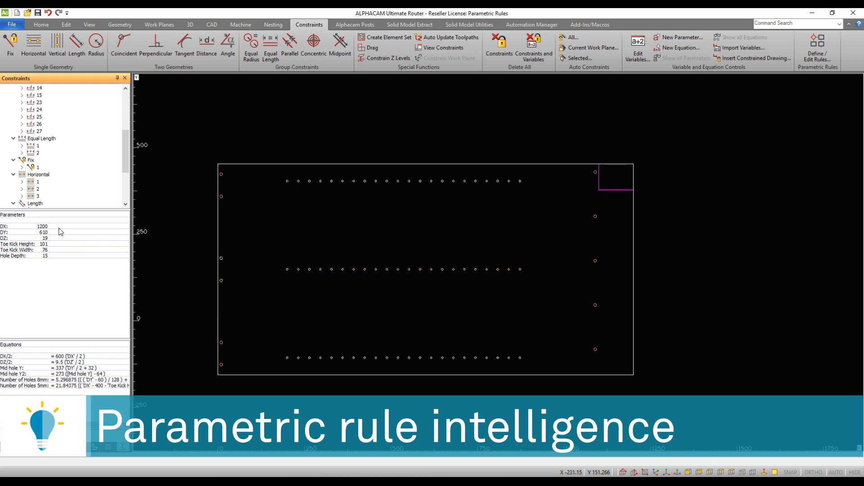
pyautogui.write('910')
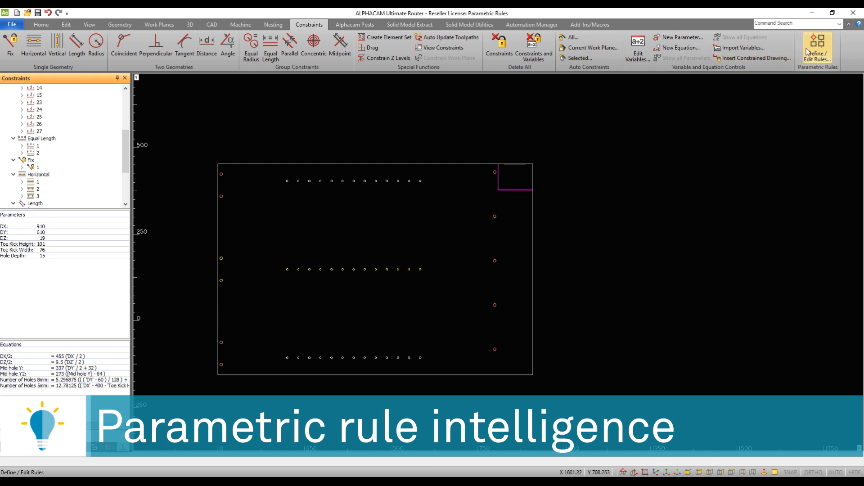
# - Open the Parametric Rules list and edit the Hide Middle Holes rule
pyautogui.click(817, 47)
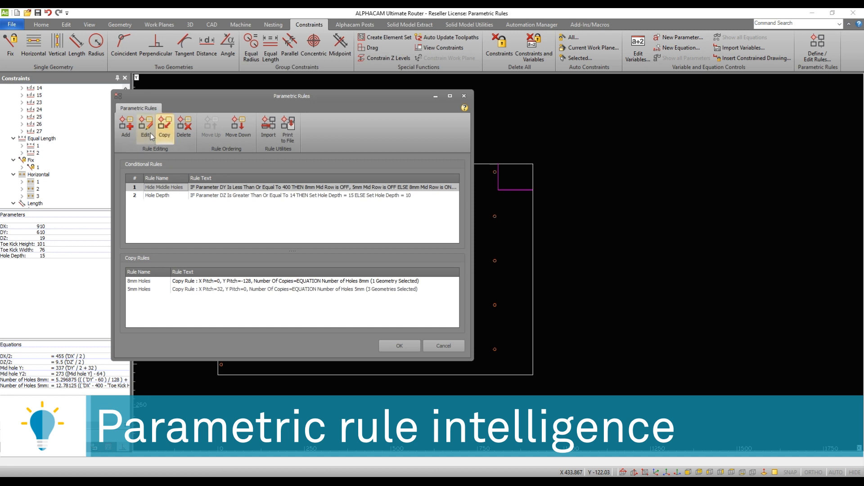
pyautogui.click(144, 127)
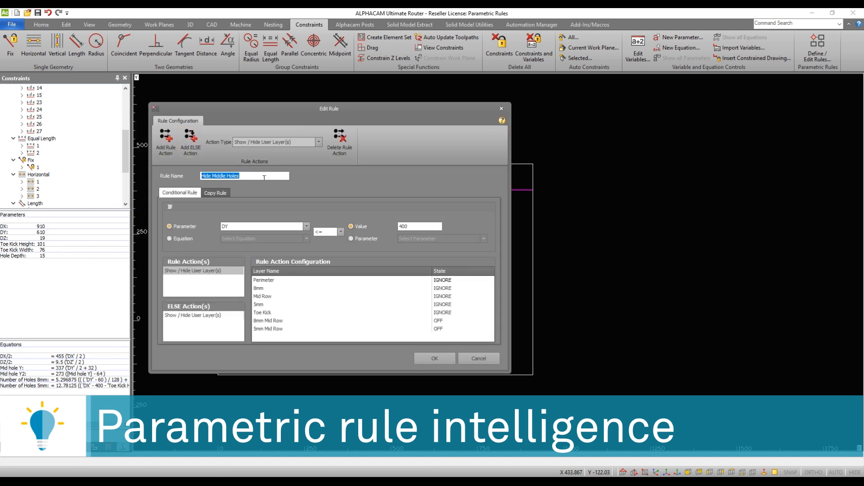
# - Set the 8mm/5mm Mid Row layers OFF for DY ≤ 400, otherwise ON, and confirm
pyautogui.click(245, 176)
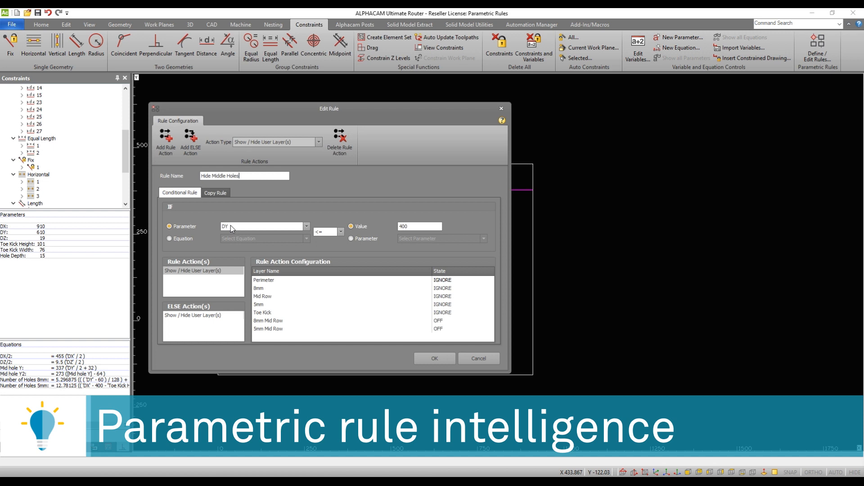
pyautogui.moveTo(241, 230)
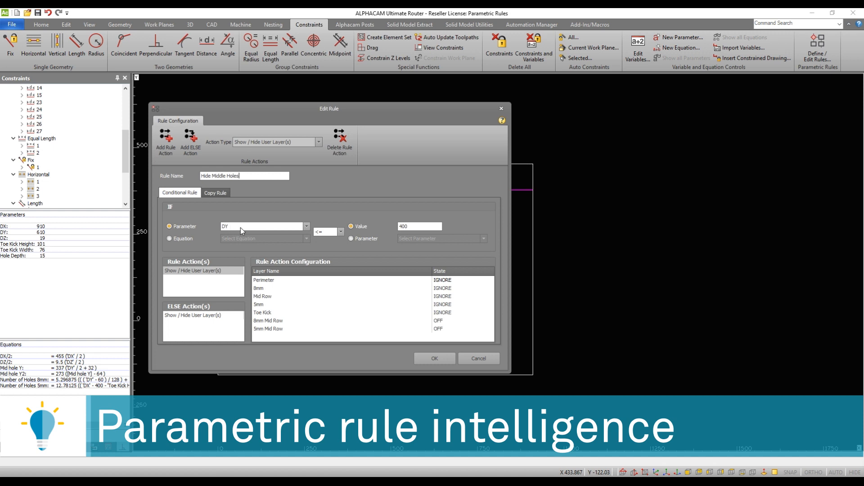
pyautogui.moveTo(428, 243)
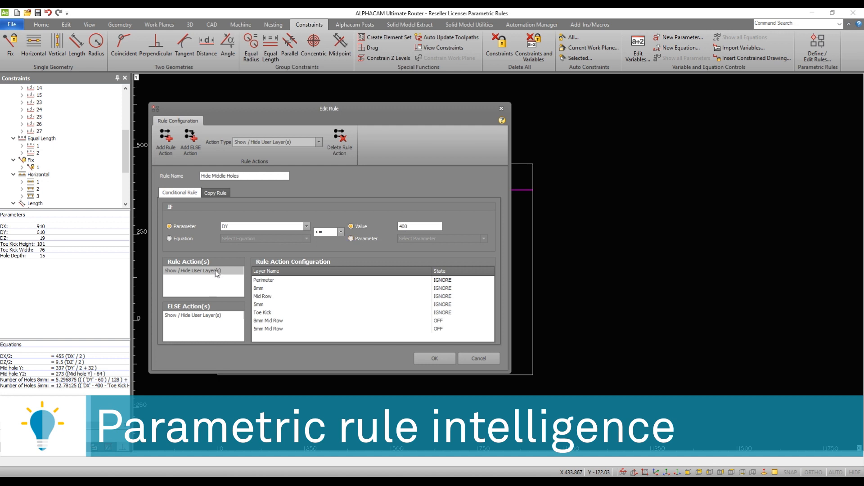
pyautogui.moveTo(219, 274)
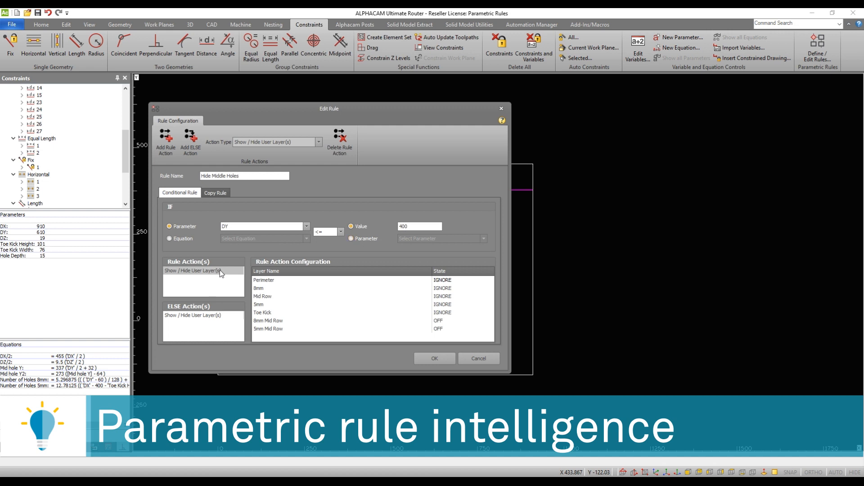
pyautogui.moveTo(276, 282)
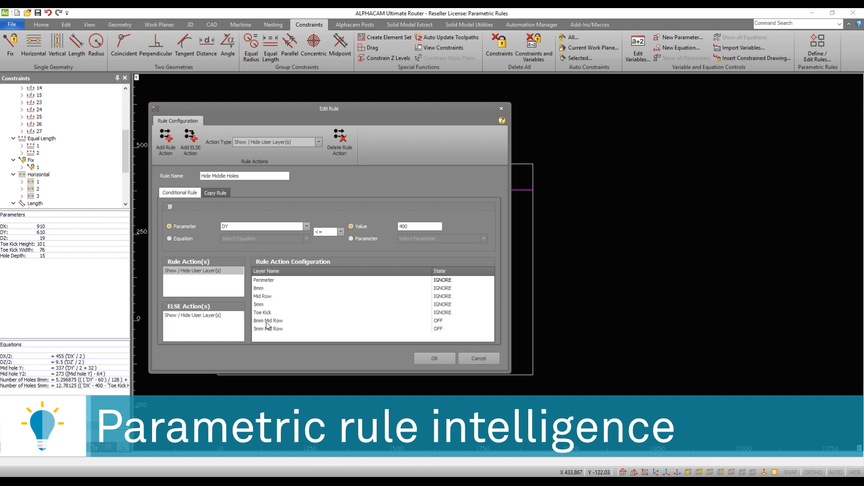
pyautogui.click(268, 320)
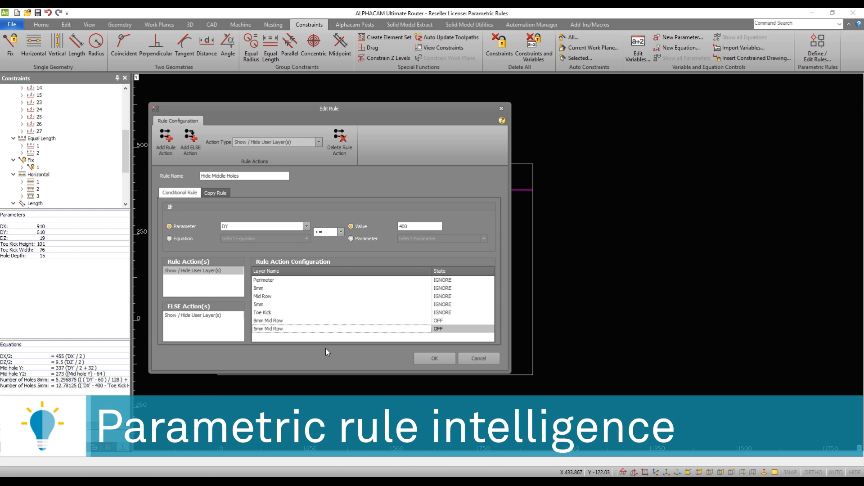
pyautogui.moveTo(268, 295)
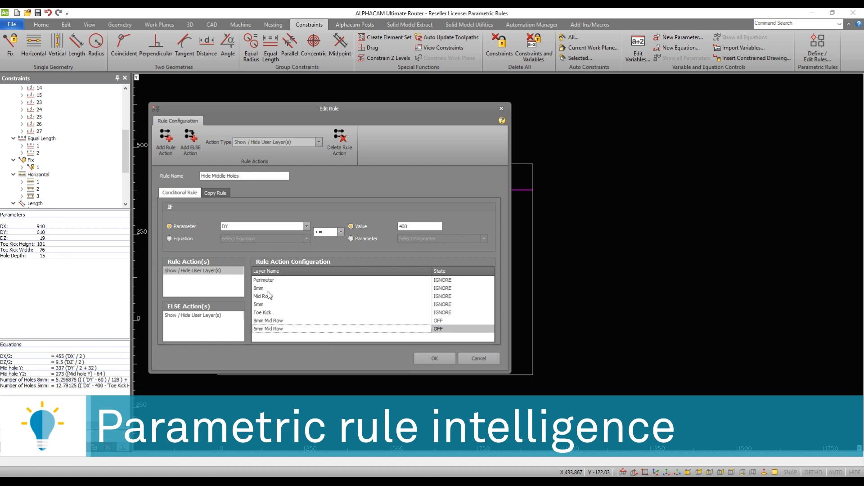
pyautogui.moveTo(212, 320)
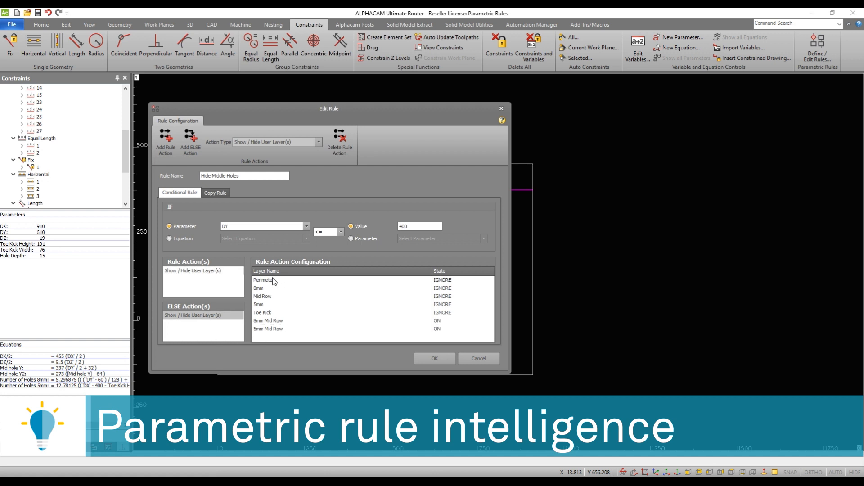
pyautogui.moveTo(272, 322)
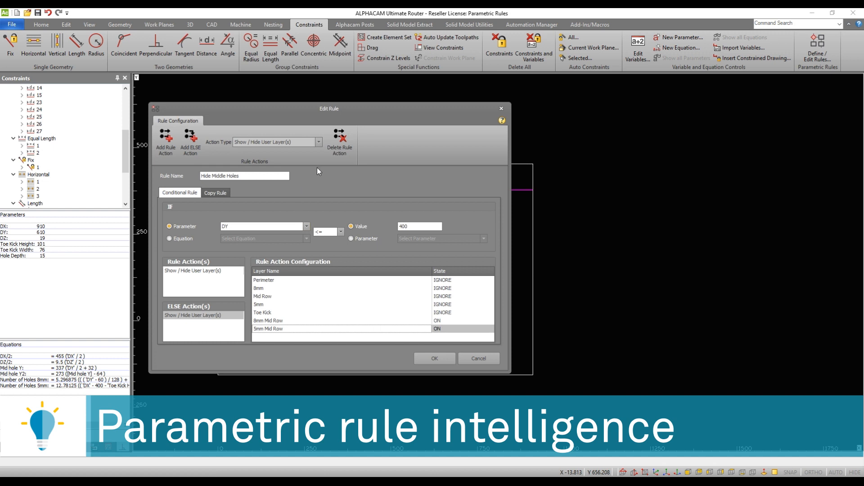
pyautogui.click(434, 358)
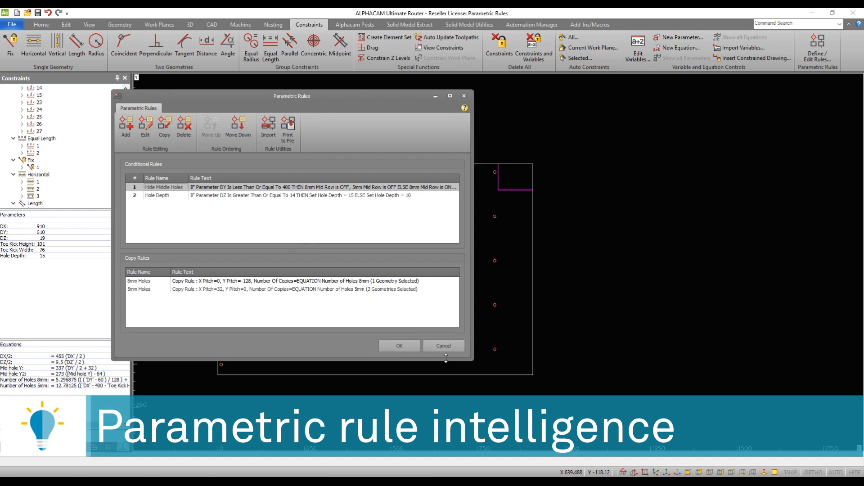
pyautogui.moveTo(161, 269)
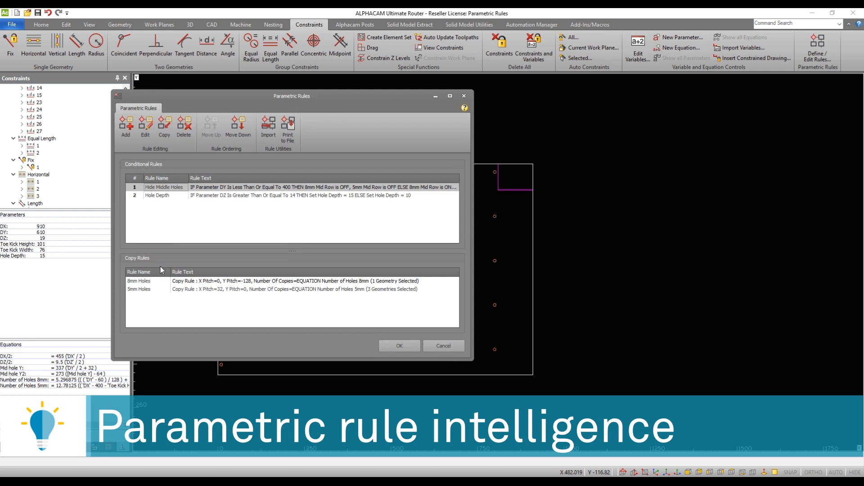
pyautogui.moveTo(162, 198)
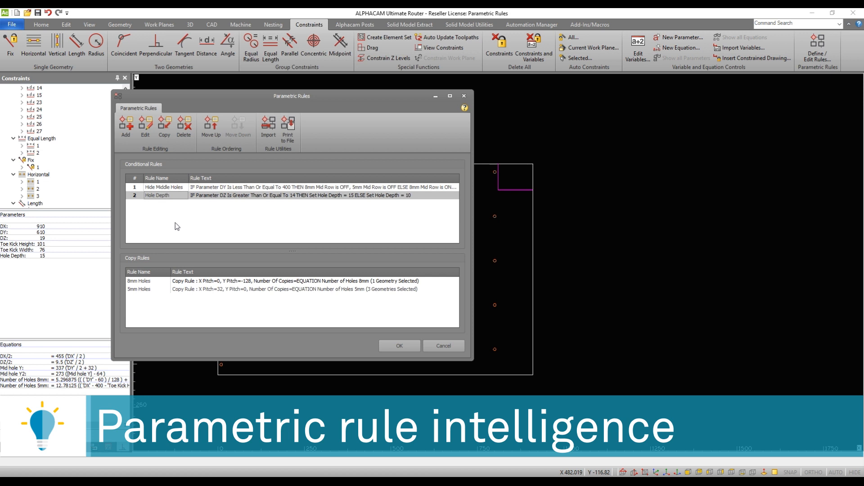
pyautogui.moveTo(11, 265)
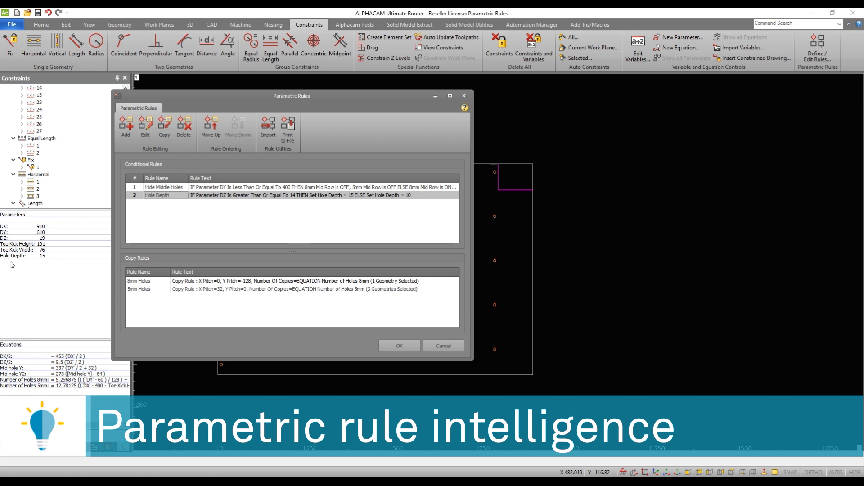
pyautogui.moveTo(52, 261)
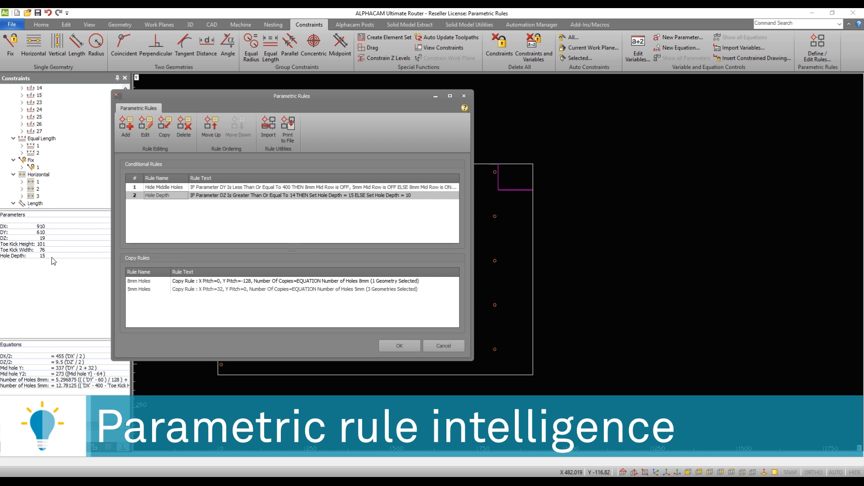
pyautogui.moveTo(52, 236)
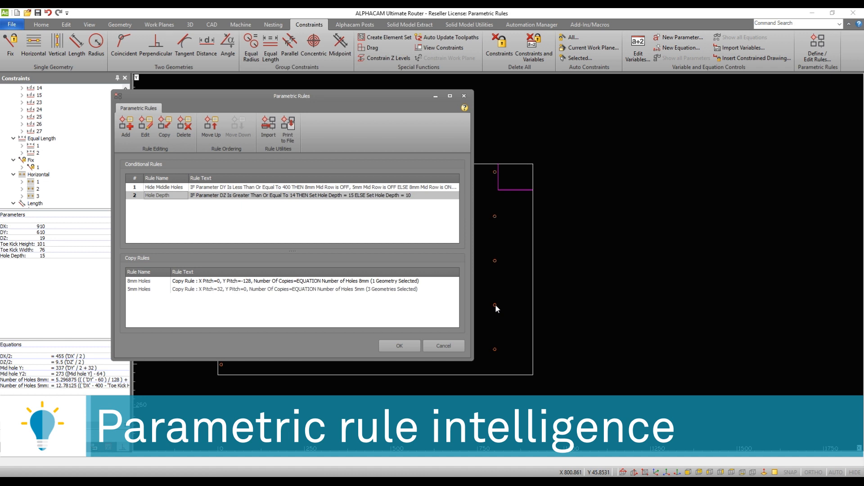
pyautogui.moveTo(292, 96); pyautogui.dragTo(337, 95)
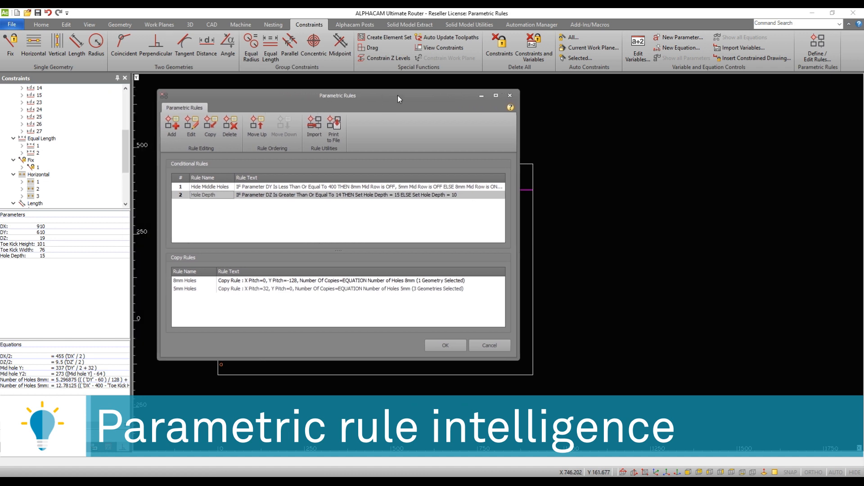
pyautogui.moveTo(388, 132)
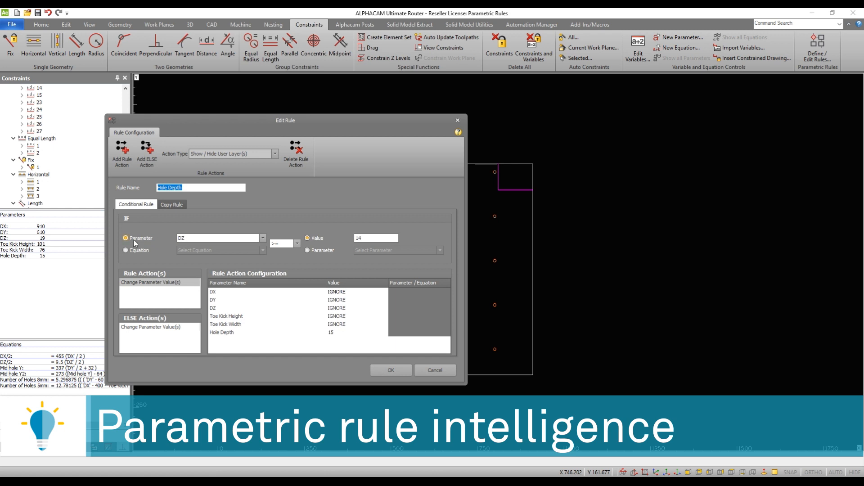
pyautogui.moveTo(143, 258)
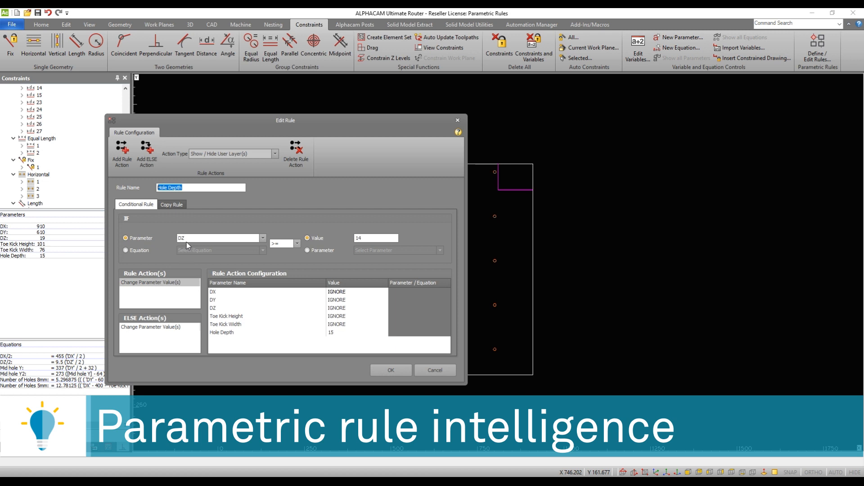
pyautogui.moveTo(284, 252)
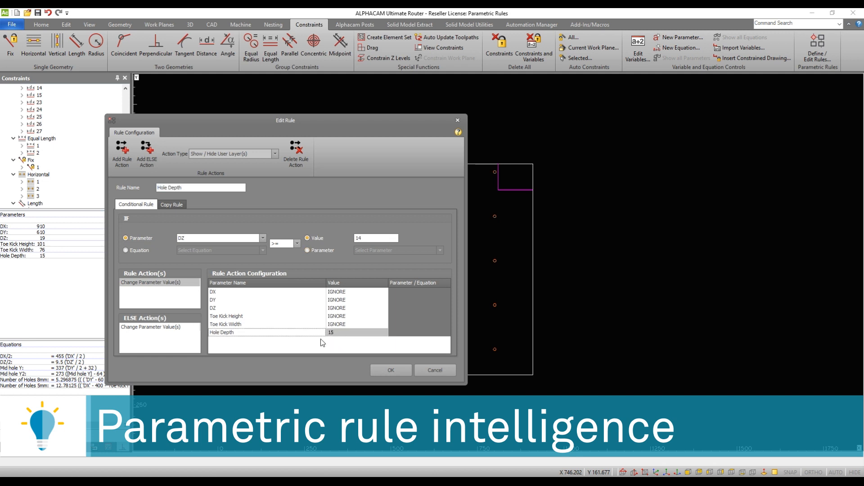
pyautogui.moveTo(410, 336)
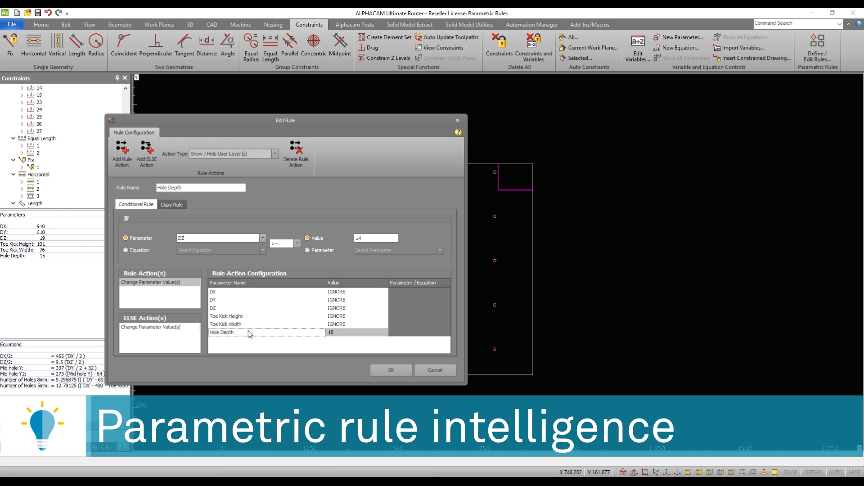
pyautogui.moveTo(178, 327)
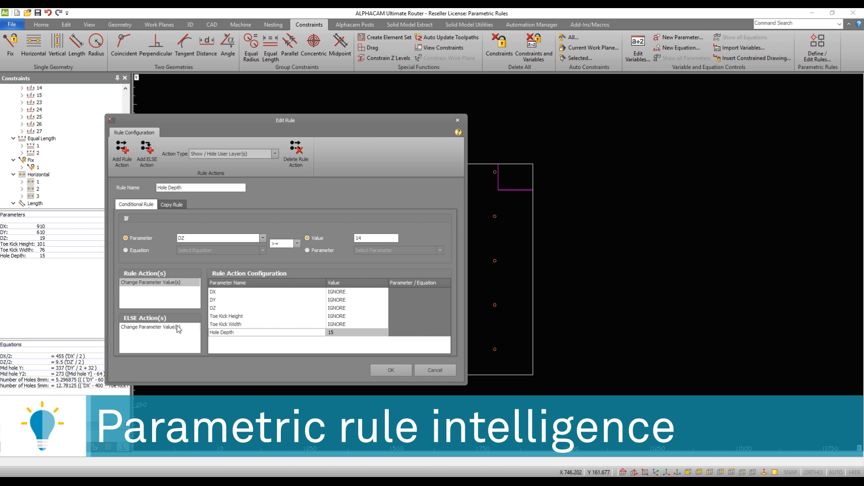
pyautogui.moveTo(172, 333)
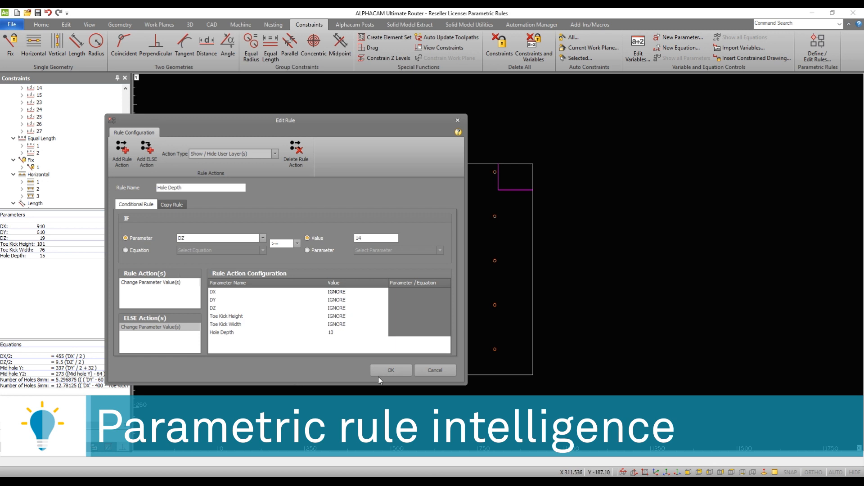
pyautogui.click(391, 370)
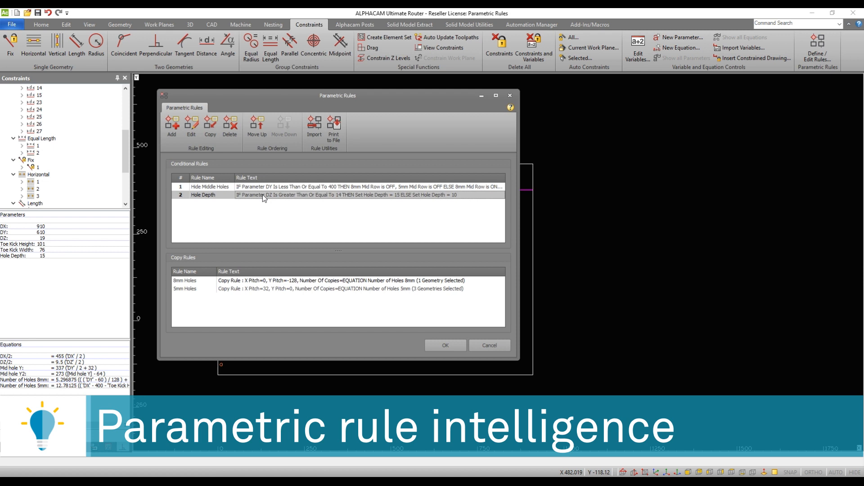
pyautogui.moveTo(291, 243)
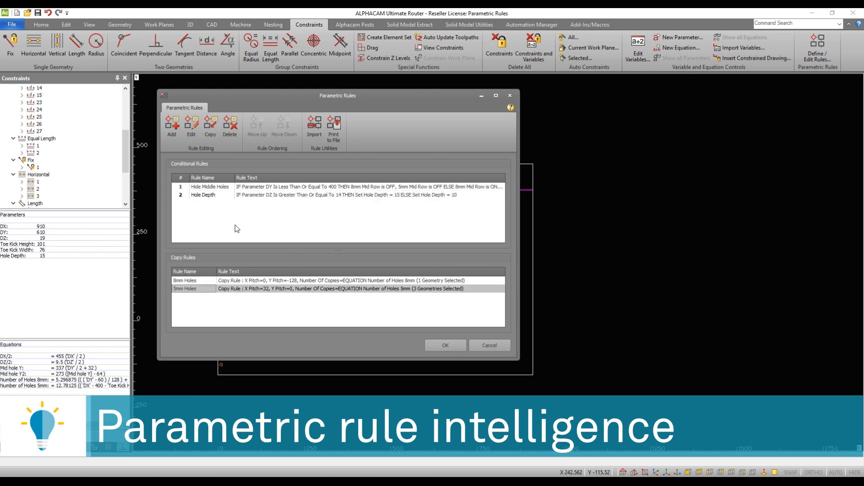
# - Move the Parametric Rules window aside and close it with OK
pyautogui.moveTo(337, 96); pyautogui.dragTo(628, 98)
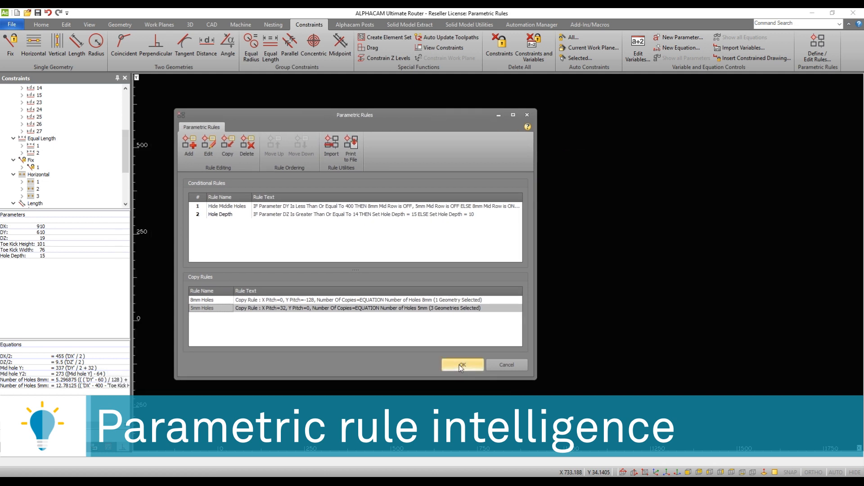
pyautogui.click(461, 364)
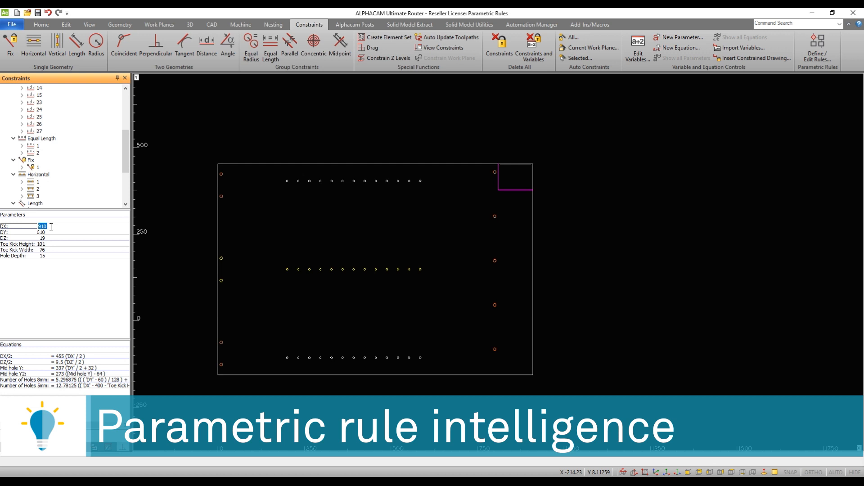
# - Enter new panel sizes so it reads DX 900 and DY 350, then zoom extents
pyautogui.write('1800')
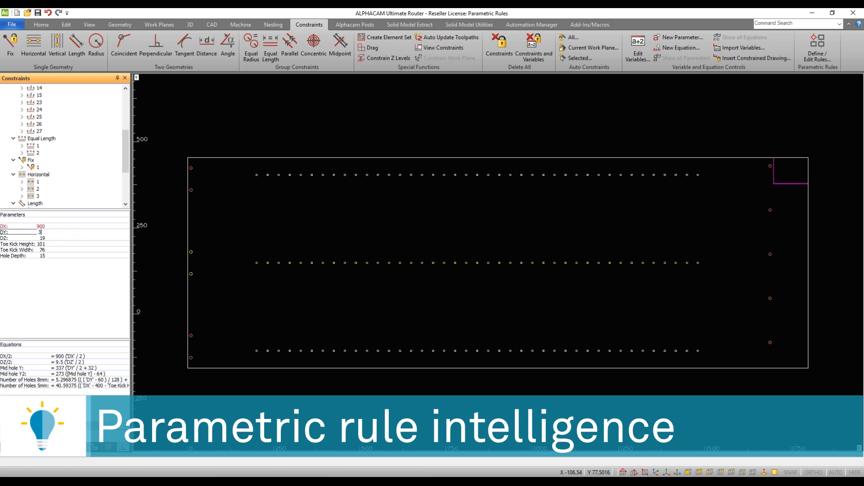
pyautogui.write('350')
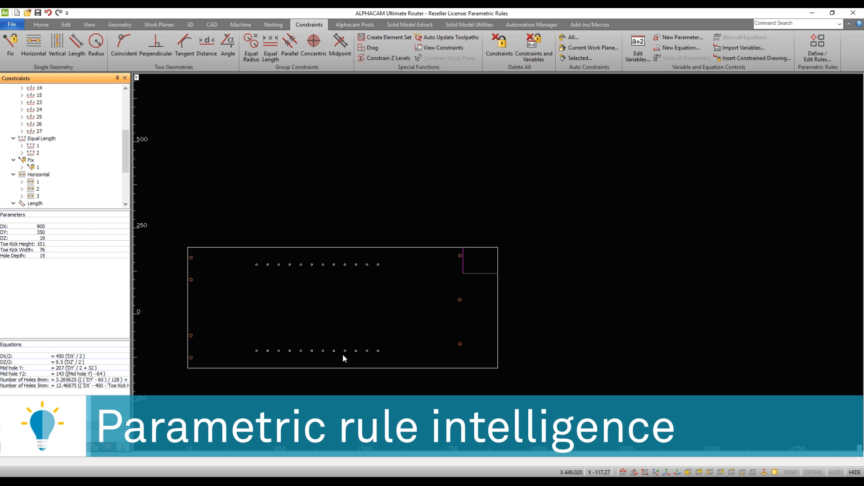
pyautogui.moveTo(225, 352)
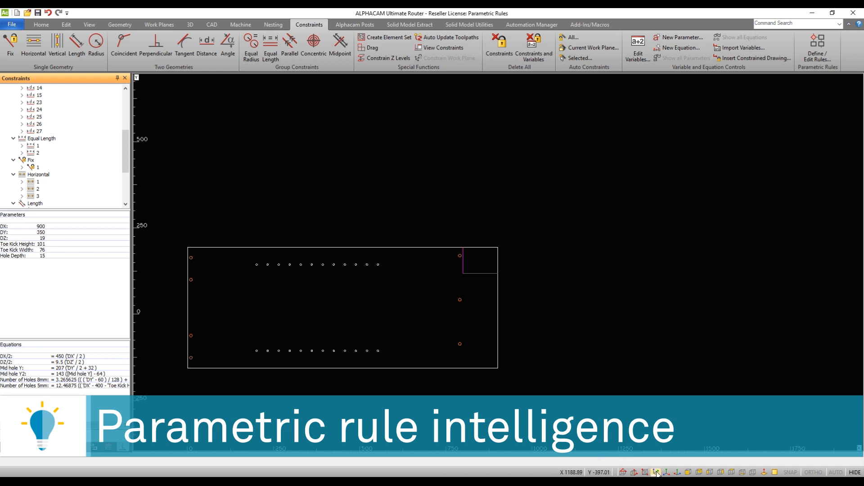
pyautogui.click(656, 473)
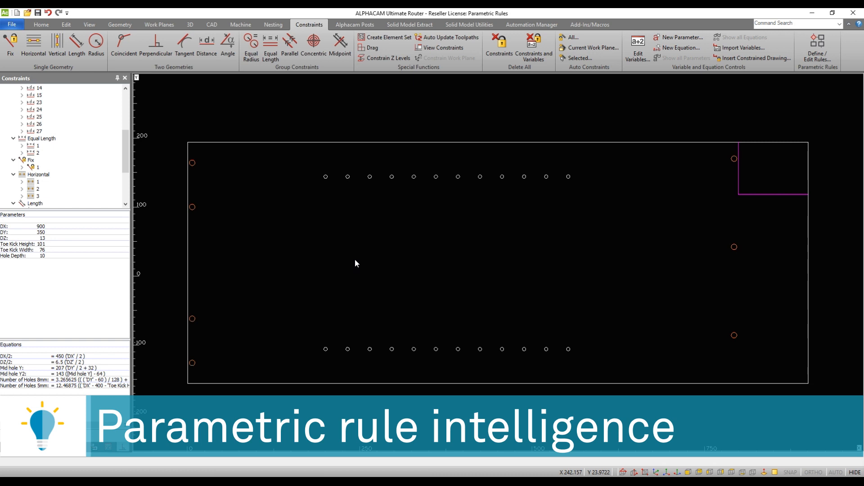
pyautogui.moveTo(322, 268)
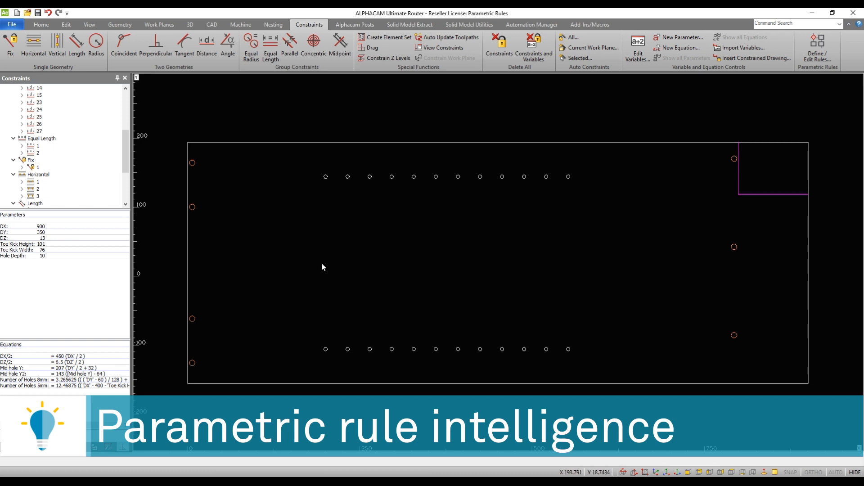
pyautogui.moveTo(343, 267)
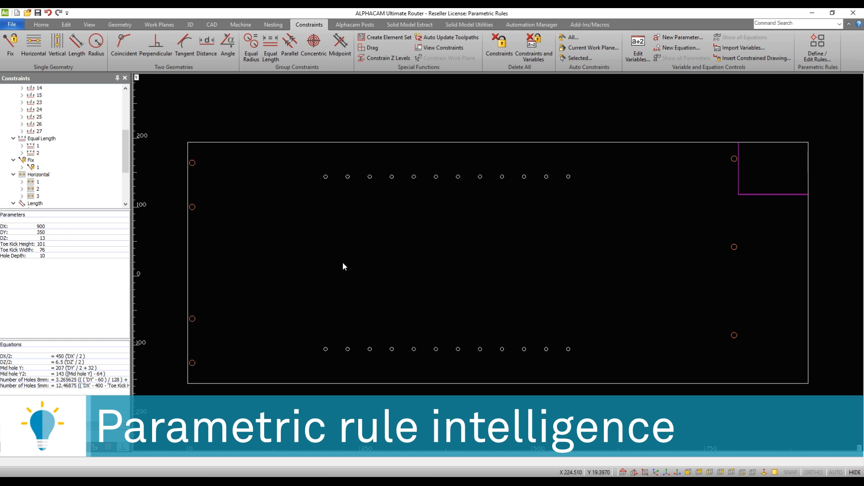
pyautogui.moveTo(348, 266)
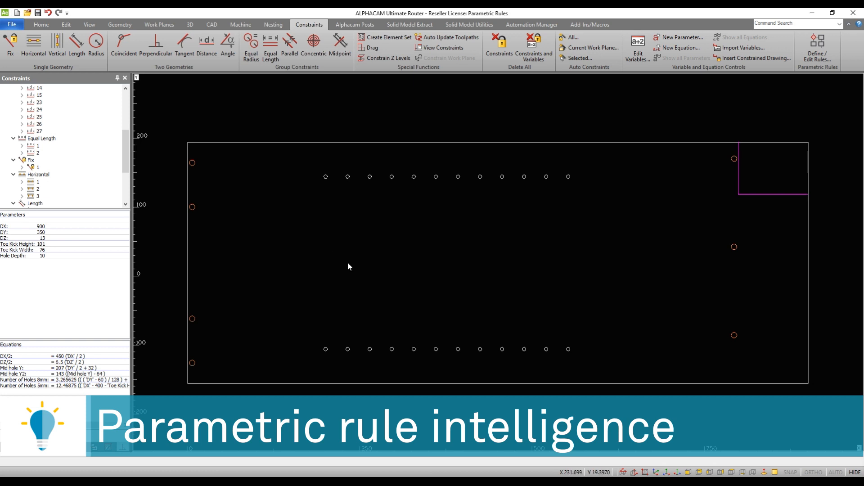
pyautogui.moveTo(483, 297)
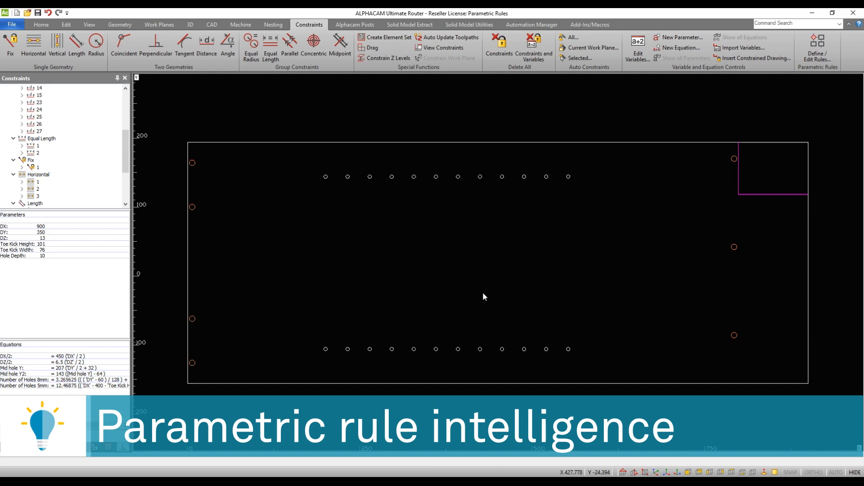